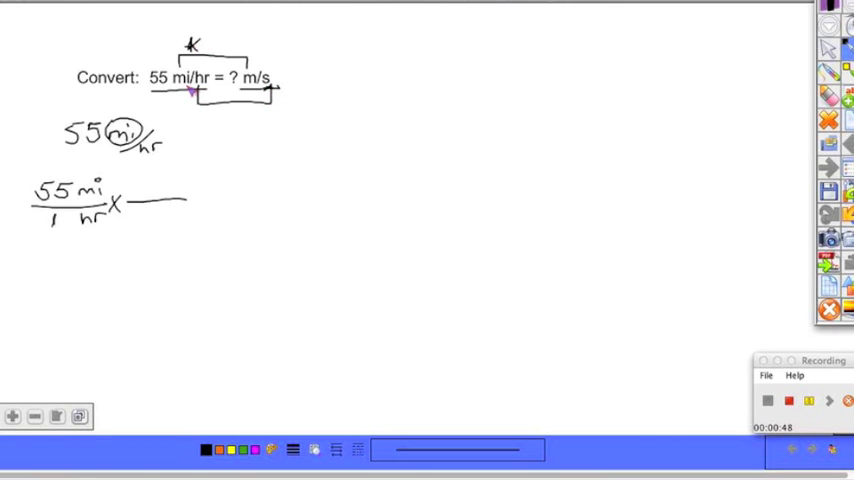
{"action": "mouse_move", "coordinate": [103, 178]}
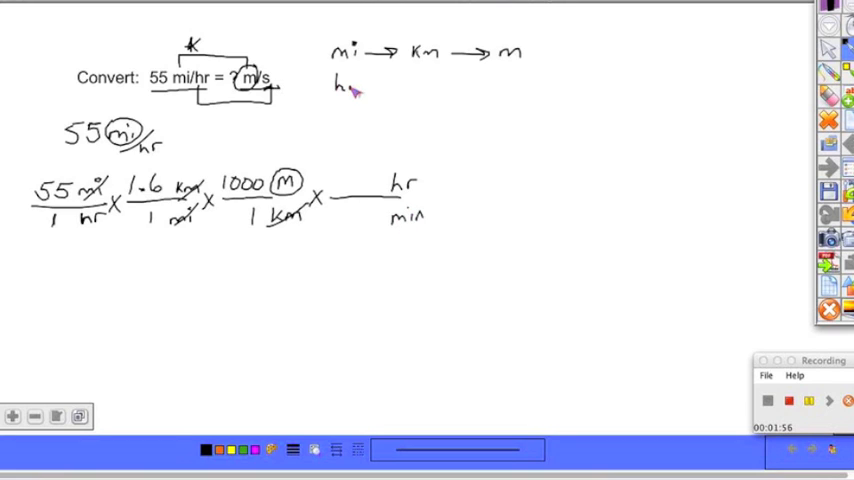
Write the 'hr → min' unit path beneath 'mi → km → m' at the upper right
{"action": "left_click_drag", "start_coordinate": [360, 85], "coordinate": [430, 85]}
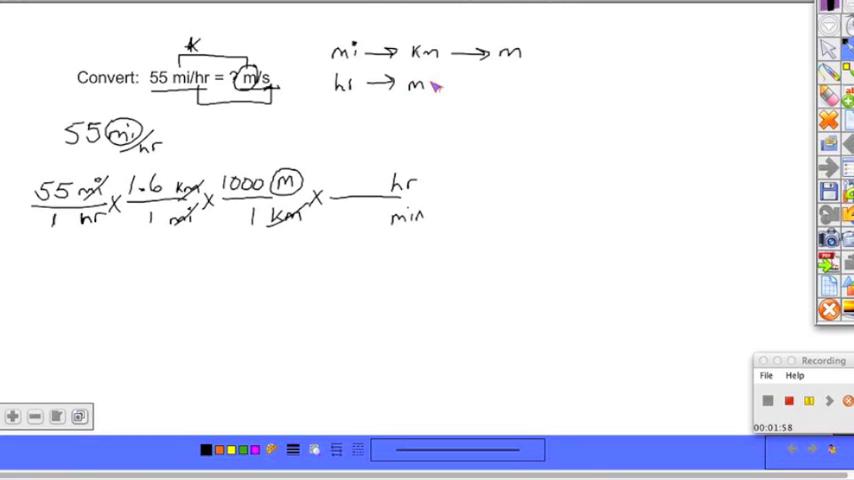